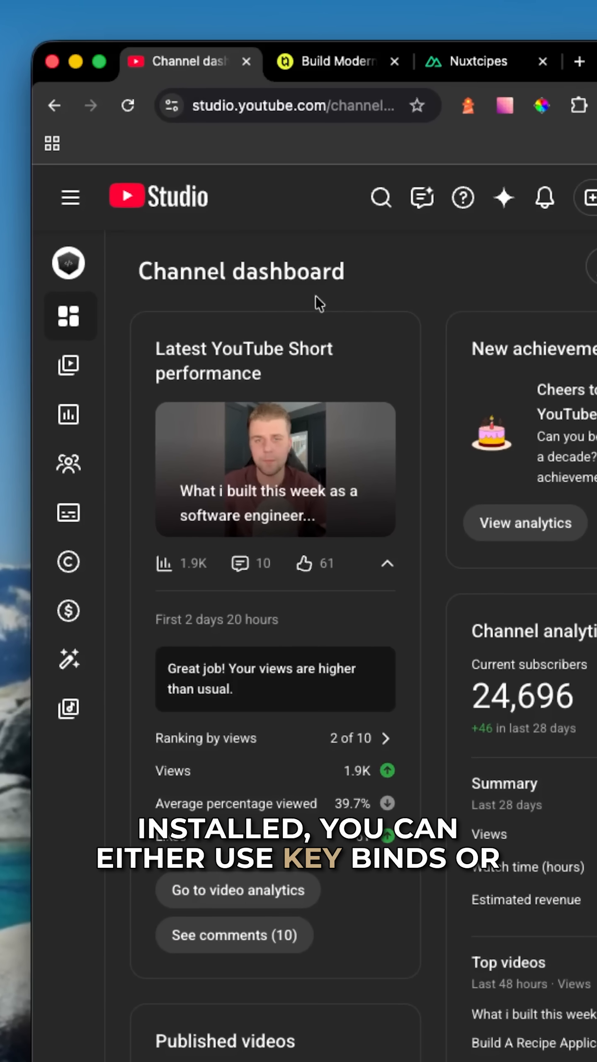
mouse_move(101, 61)
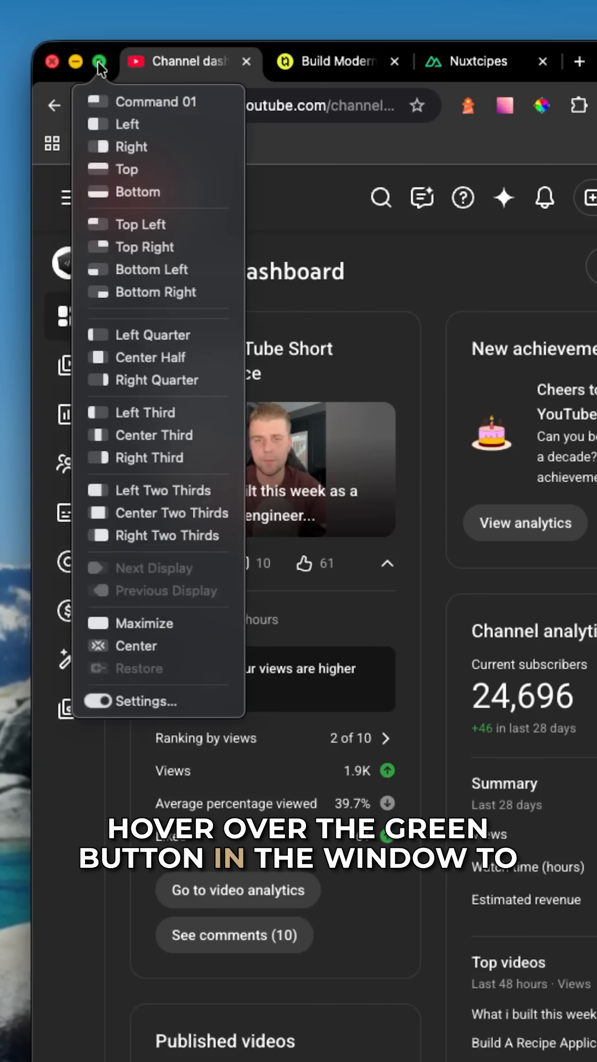
mouse_move(138, 292)
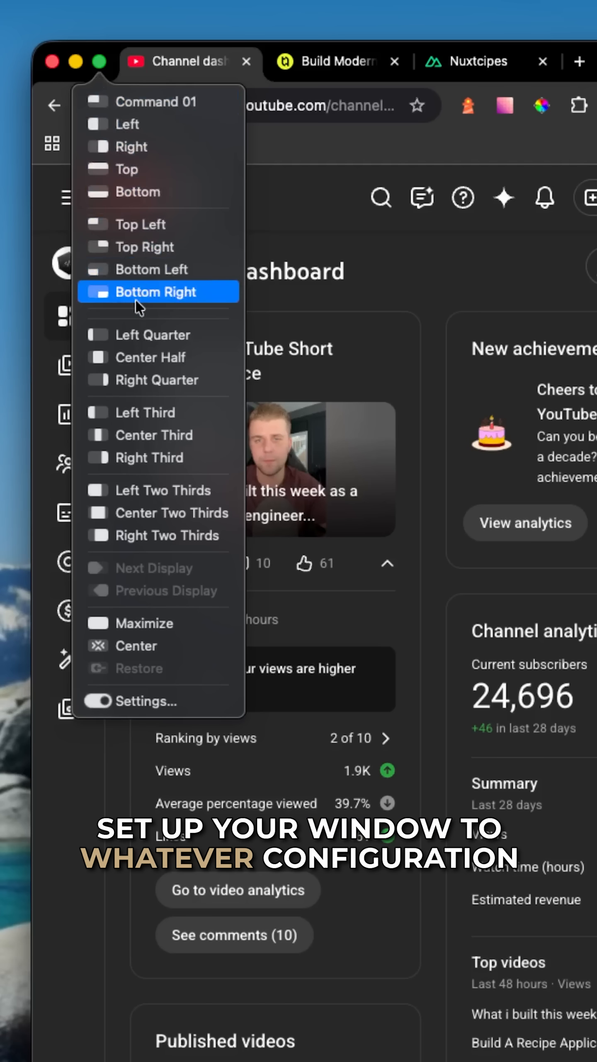
mouse_move(163, 399)
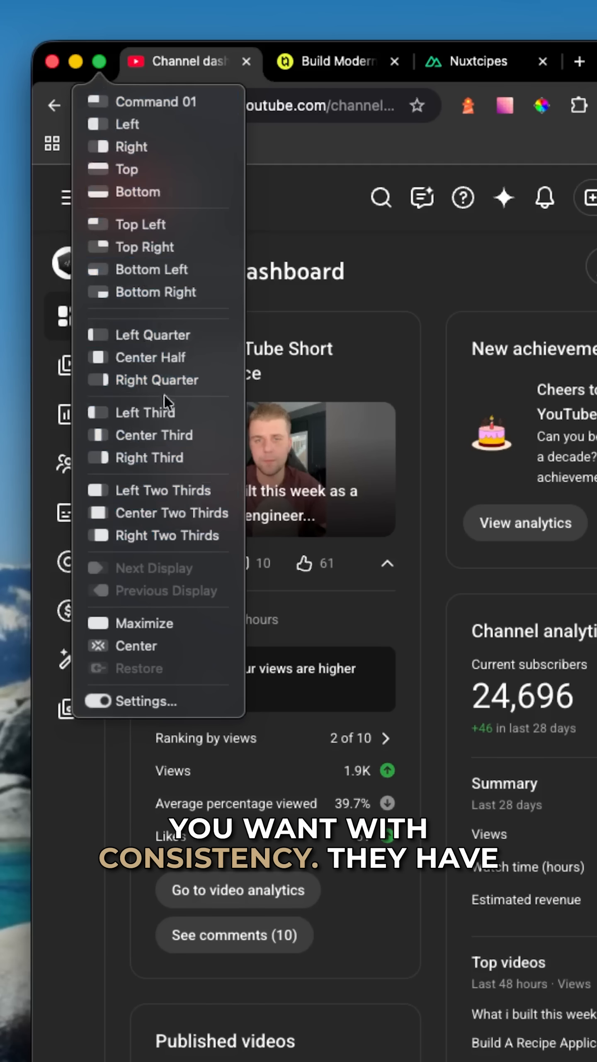
- Show the Right preset's half-screen size, shortcut and drag activation area in Magnet's Commands settings
click(142, 701)
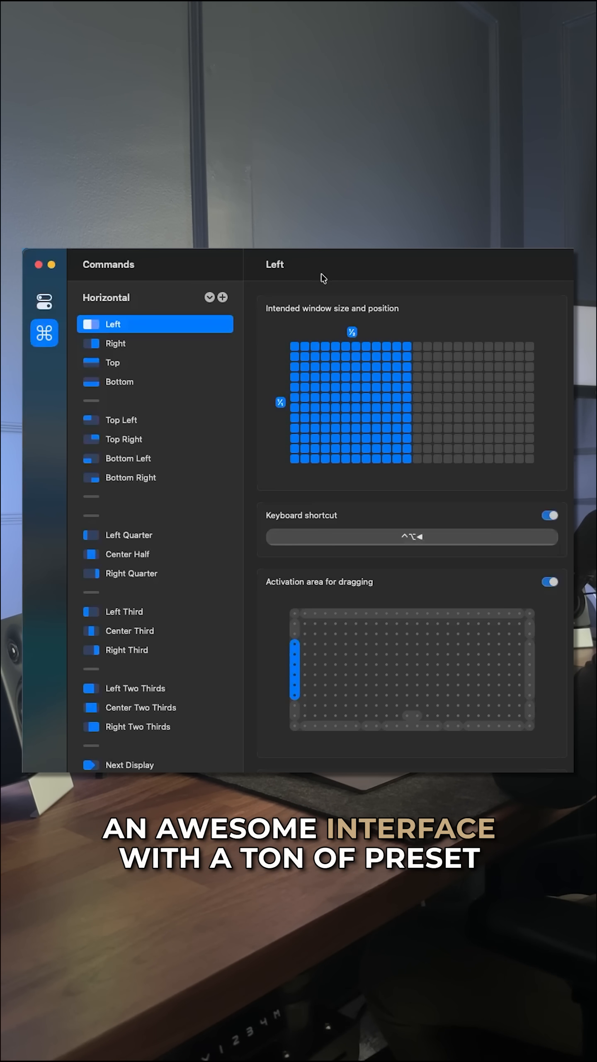
click(115, 343)
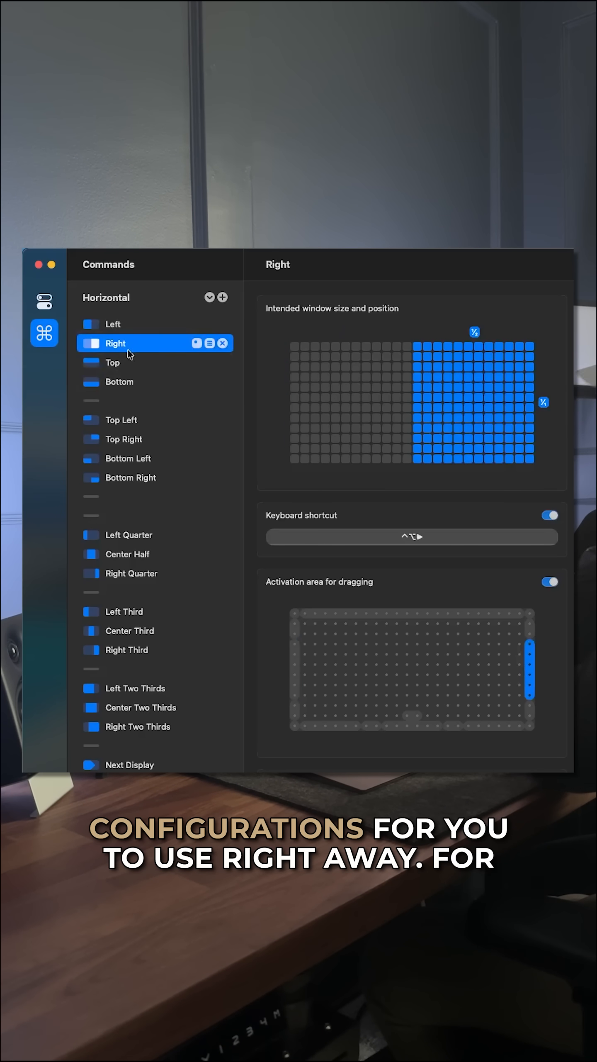